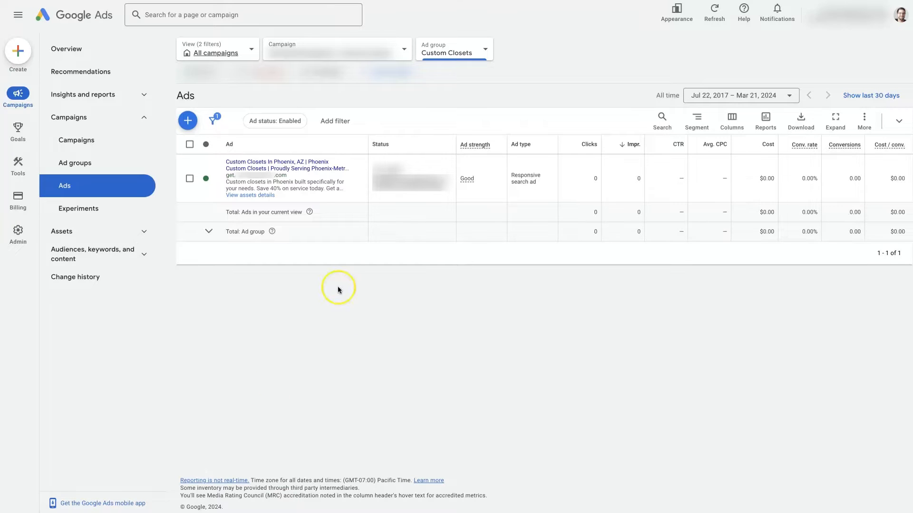
{"action": "mouse_move", "coordinate": [260, 150]}
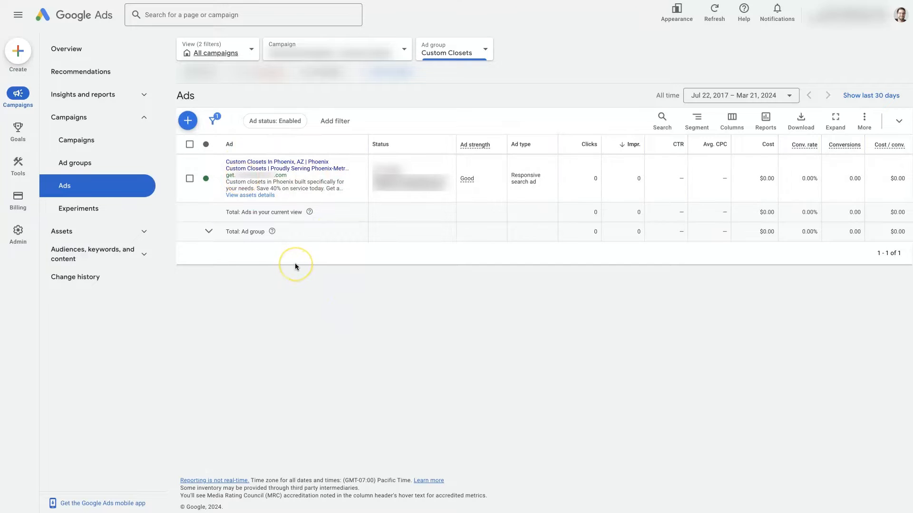
{"action": "mouse_move", "coordinate": [368, 309]}
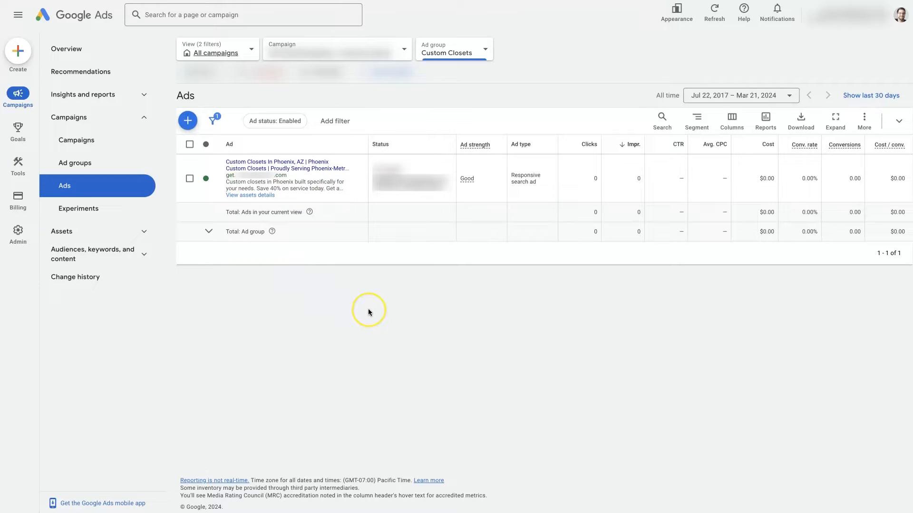
{"action": "mouse_move", "coordinate": [362, 312]}
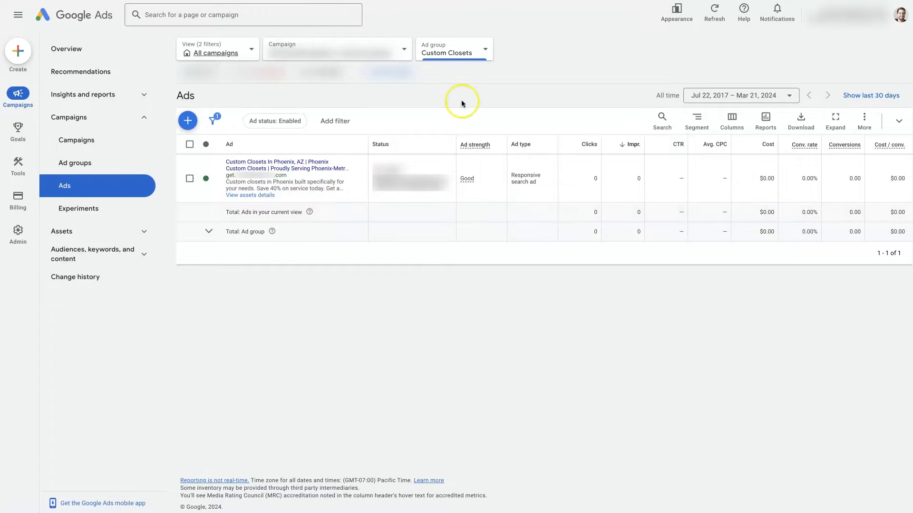
{"action": "mouse_move", "coordinate": [553, 349]}
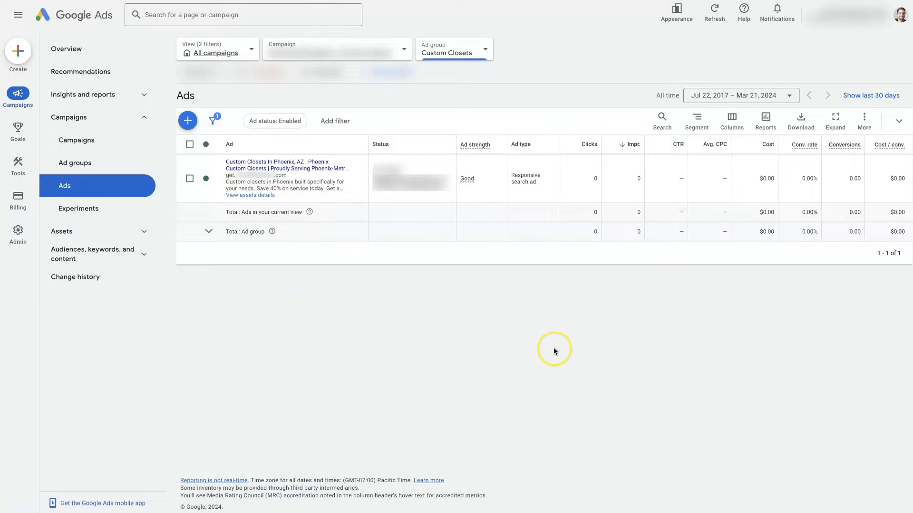
{"action": "mouse_move", "coordinate": [393, 361]}
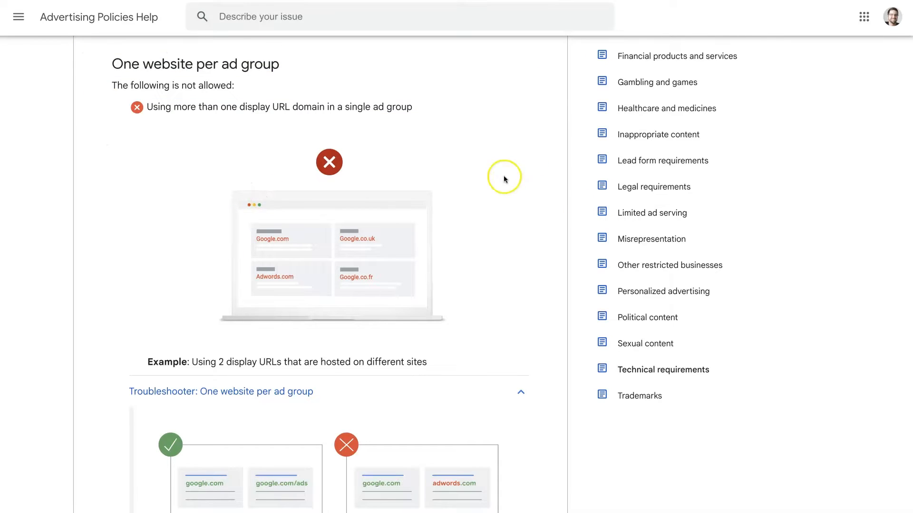
{"action": "mouse_move", "coordinate": [494, 182]}
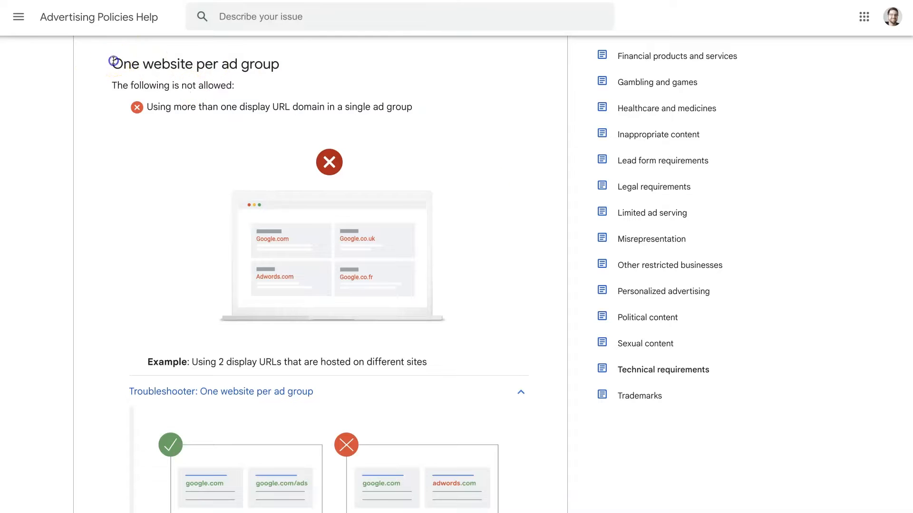
Highlight the 'One website per ad group' rule and its mixed display URL domain example.
{"action": "left_click_drag", "start_coordinate": [113, 62], "coordinate": [438, 113]}
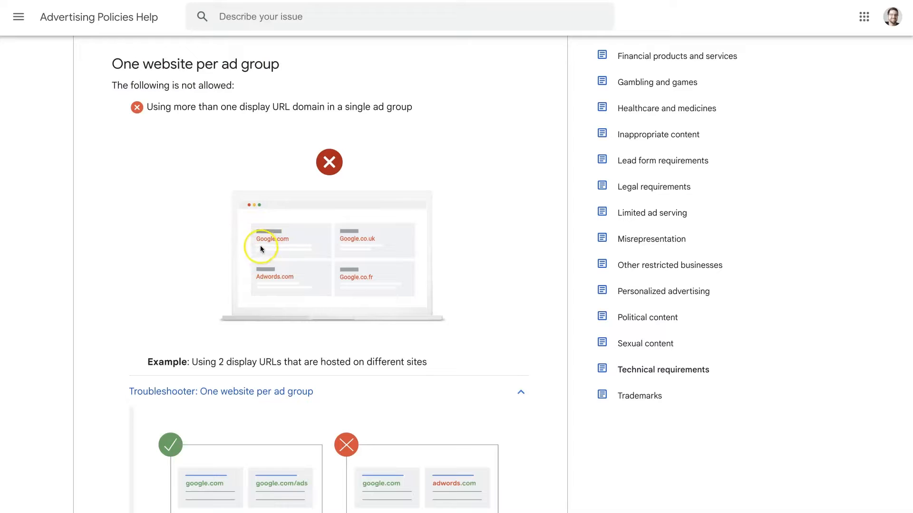
{"action": "mouse_move", "coordinate": [345, 279]}
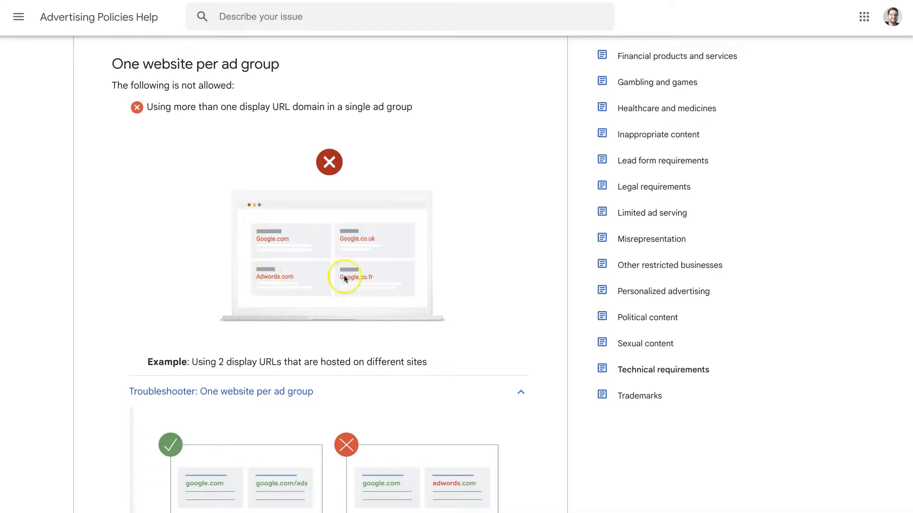
{"action": "mouse_move", "coordinate": [375, 283]}
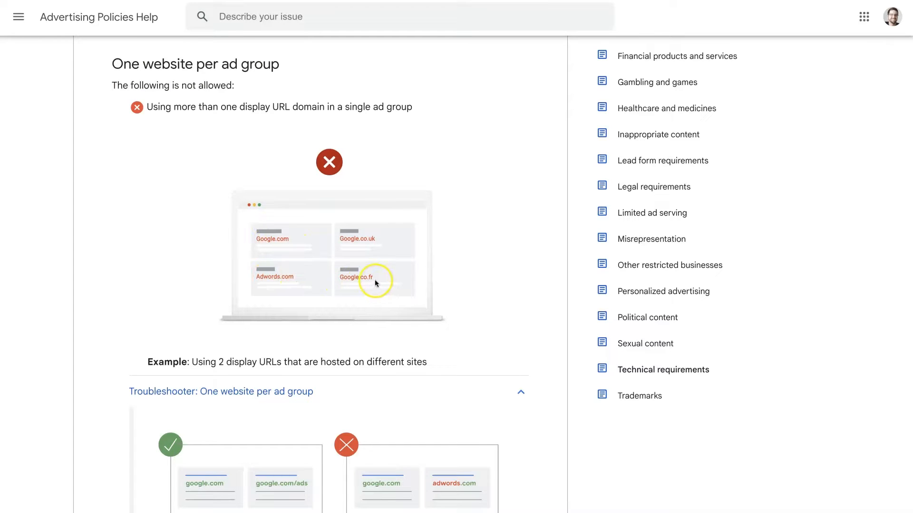
{"action": "mouse_move", "coordinate": [377, 246]}
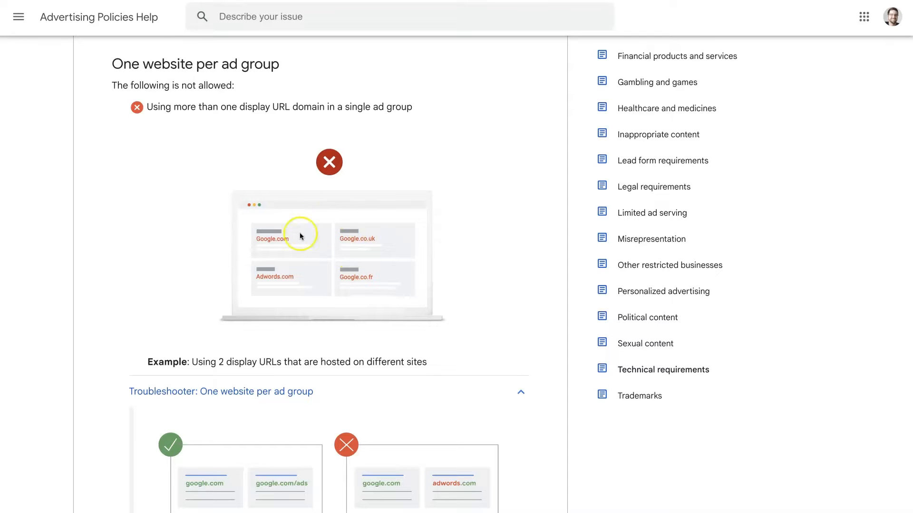
{"action": "mouse_move", "coordinate": [254, 258]}
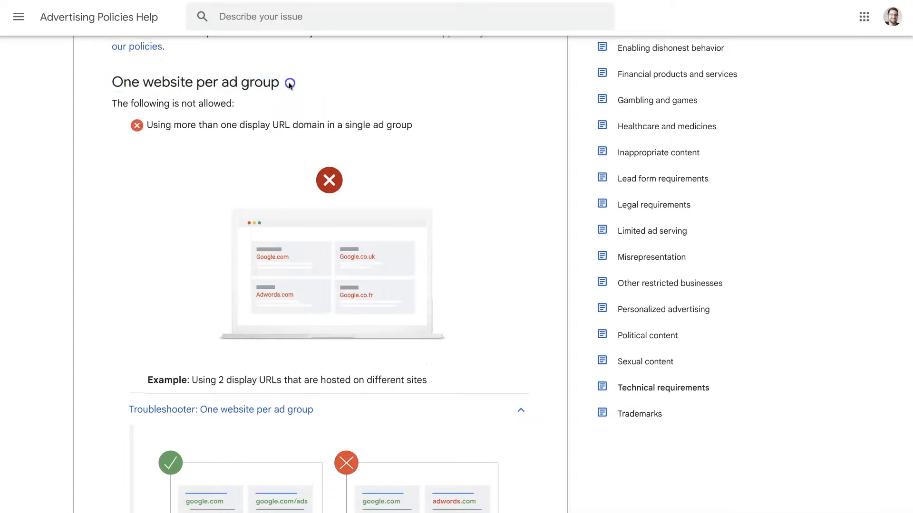
Scroll down to the troubleshooter's same-domain versus mixed-domain example diagram.
{"action": "scroll", "scroll_direction": "down", "scroll_amount": 3}
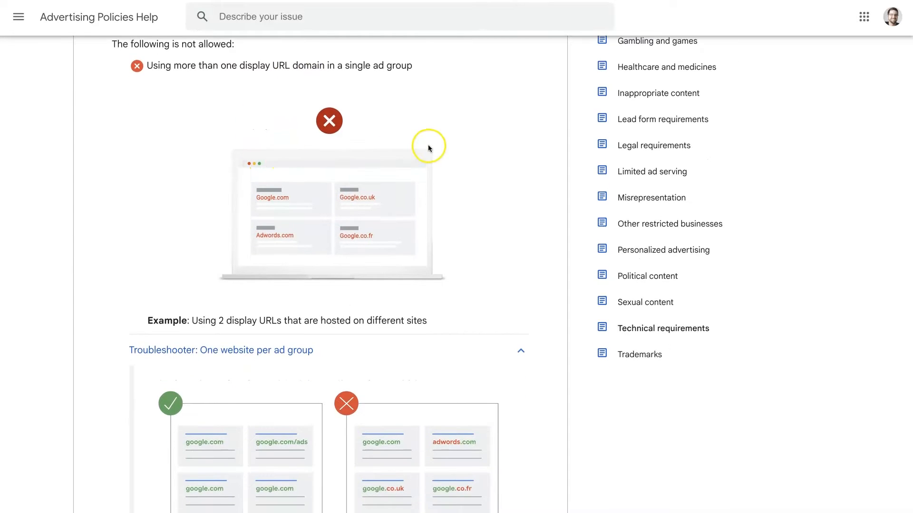
{"action": "scroll", "scroll_direction": "down", "scroll_amount": 3}
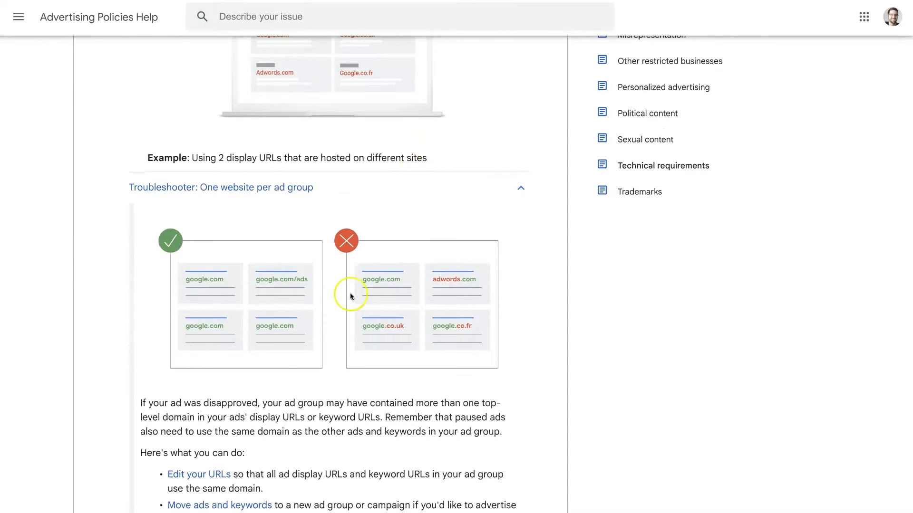
{"action": "scroll", "scroll_direction": "down", "scroll_amount": 3}
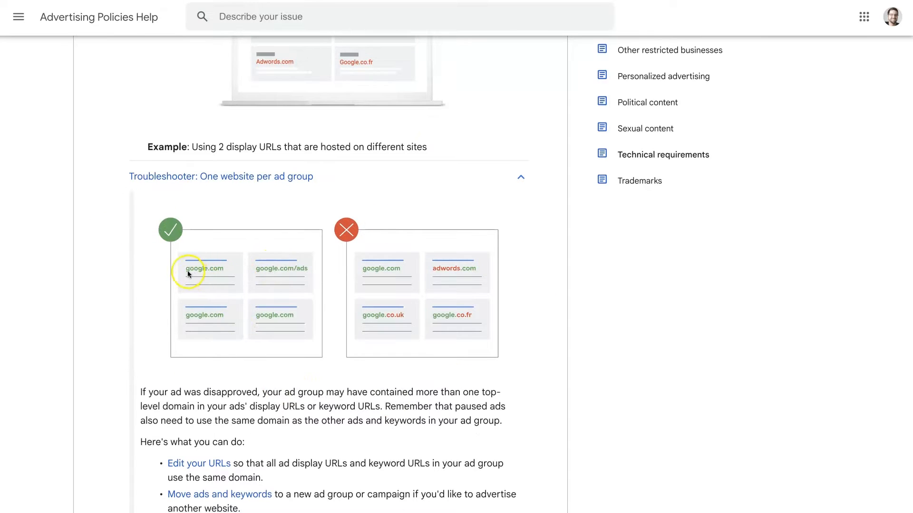
{"action": "mouse_move", "coordinate": [285, 301]}
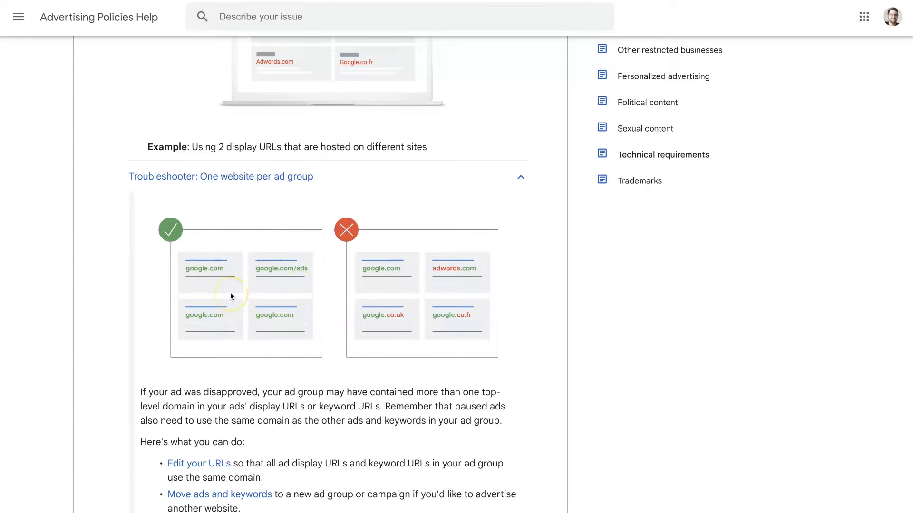
{"action": "mouse_move", "coordinate": [295, 291]}
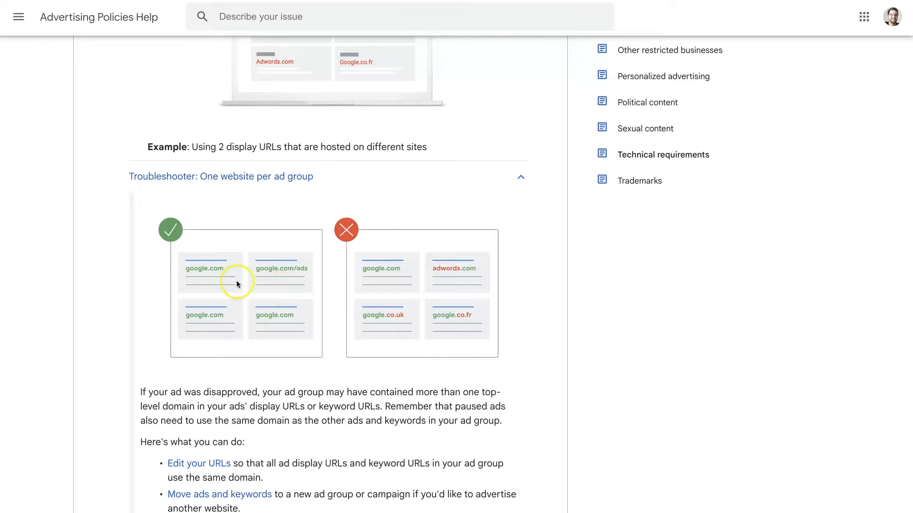
{"action": "mouse_move", "coordinate": [268, 273]}
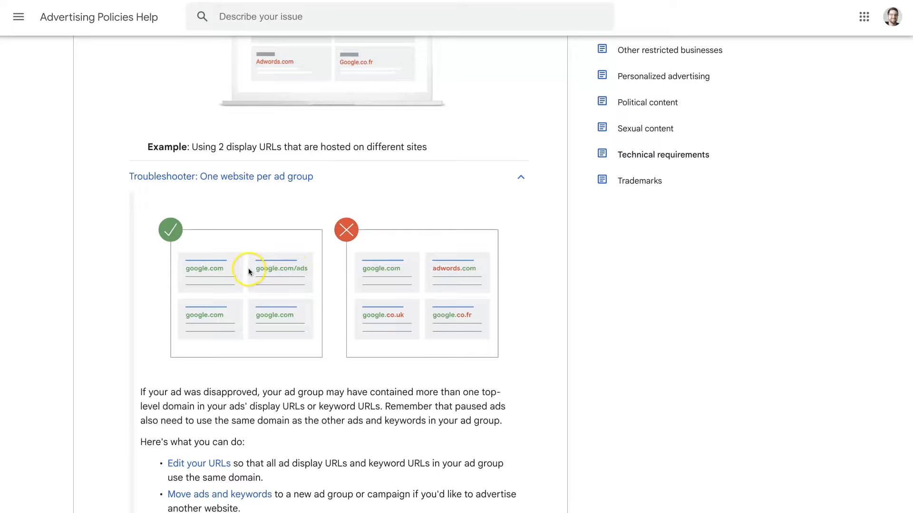
{"action": "mouse_move", "coordinate": [302, 274]}
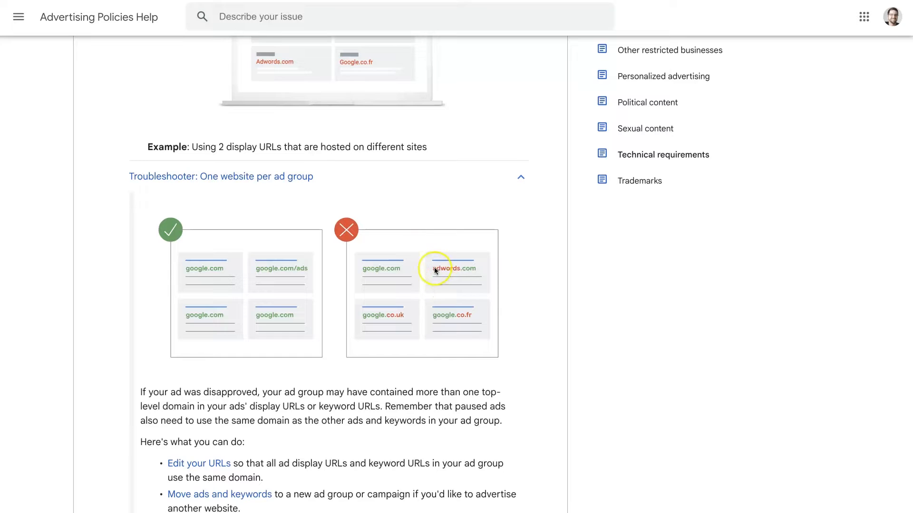
{"action": "mouse_move", "coordinate": [432, 275]}
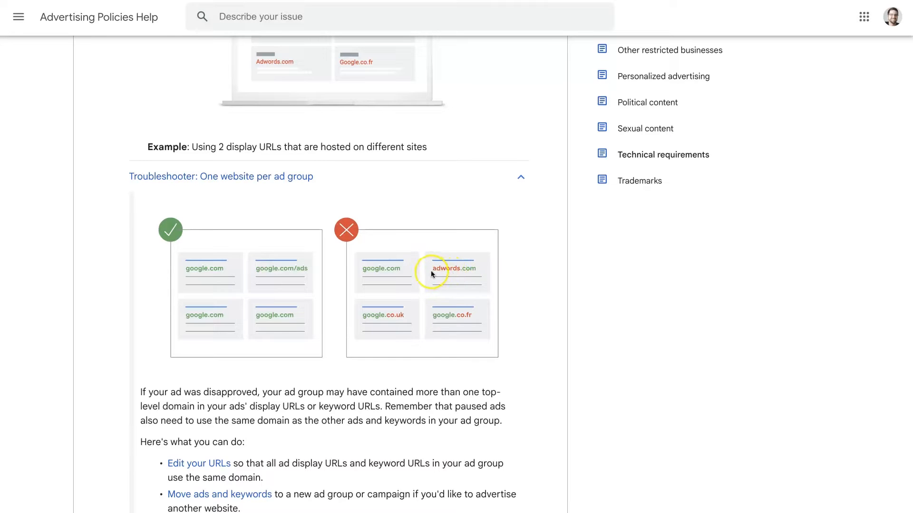
{"action": "mouse_move", "coordinate": [397, 343]}
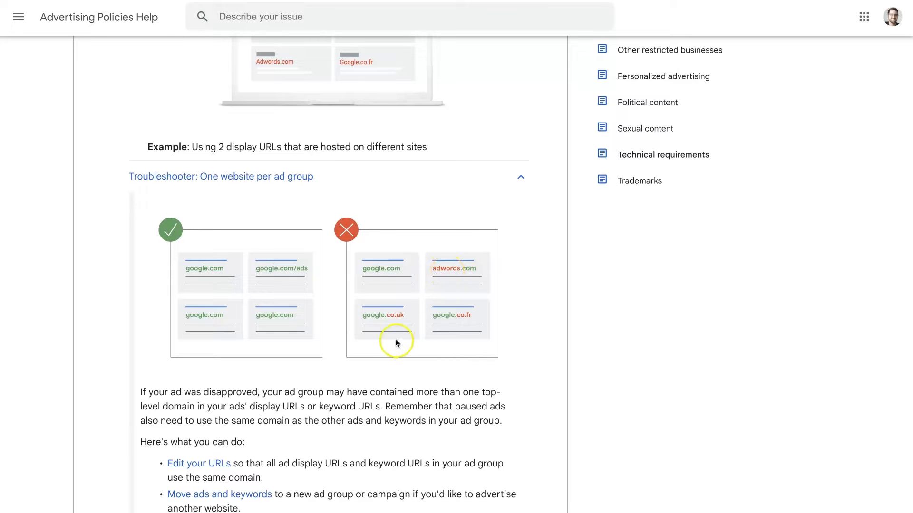
{"action": "mouse_move", "coordinate": [399, 318]}
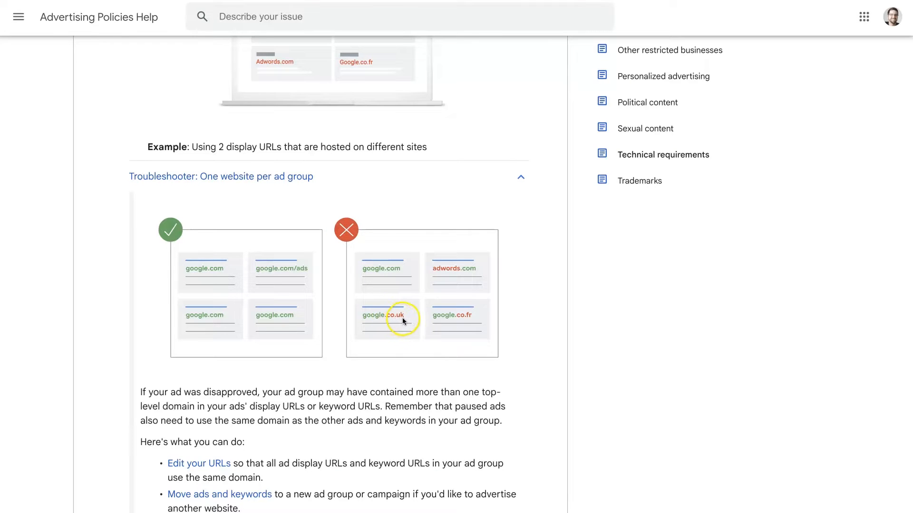
{"action": "mouse_move", "coordinate": [429, 314]}
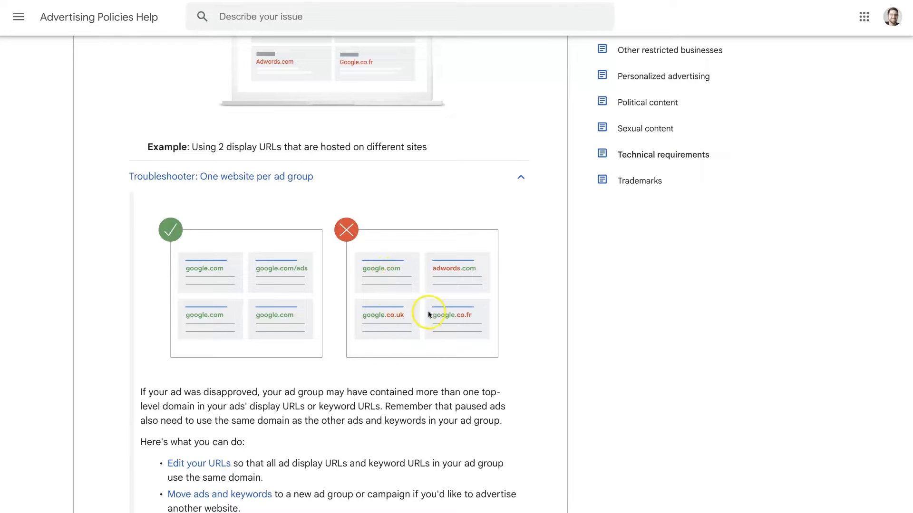
{"action": "mouse_move", "coordinate": [231, 275]}
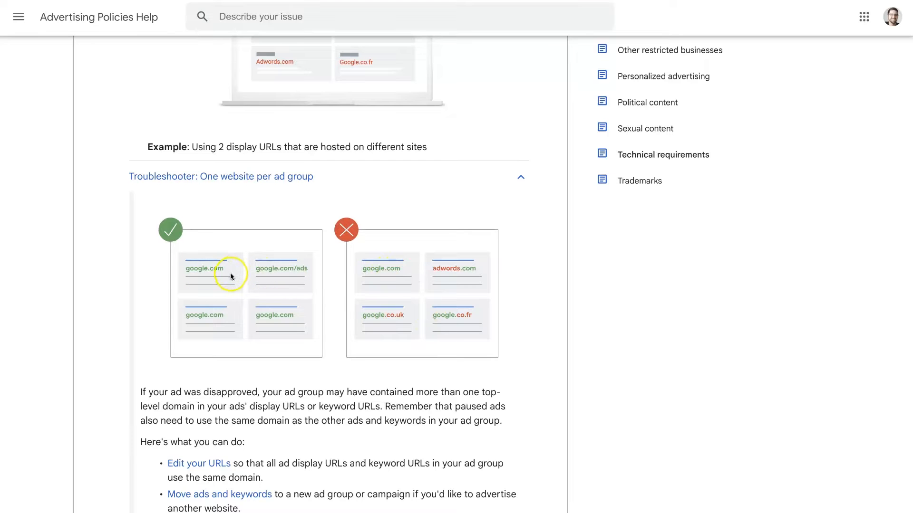
{"action": "scroll", "scroll_direction": "down", "scroll_amount": 3}
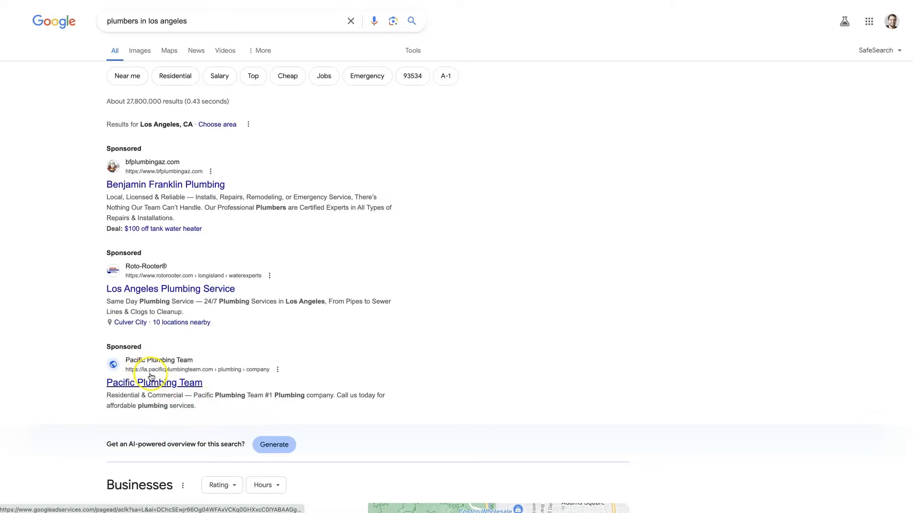
{"action": "mouse_move", "coordinate": [216, 376]}
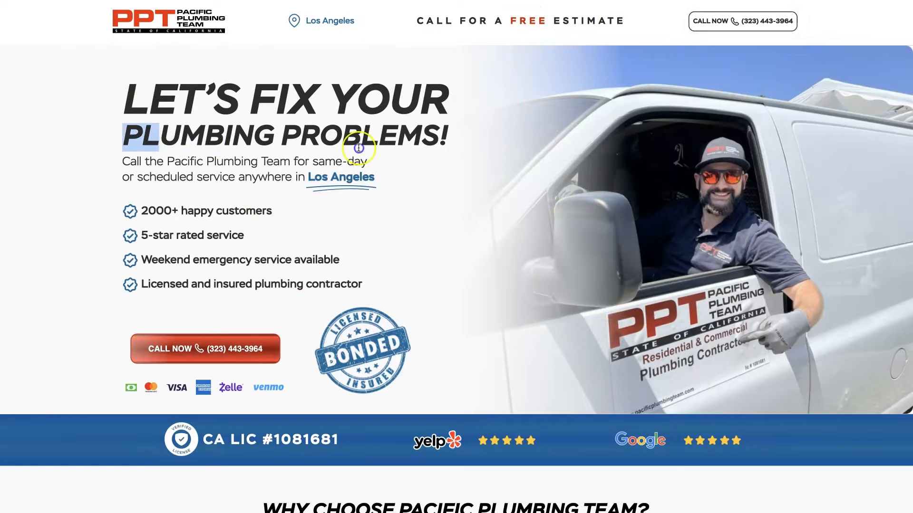
{"action": "mouse_move", "coordinate": [444, 167]}
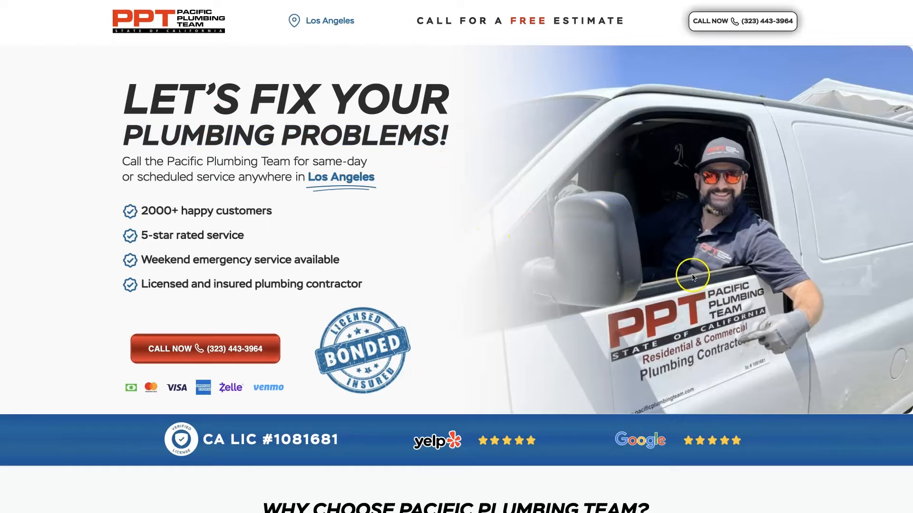
{"action": "mouse_move", "coordinate": [713, 52]}
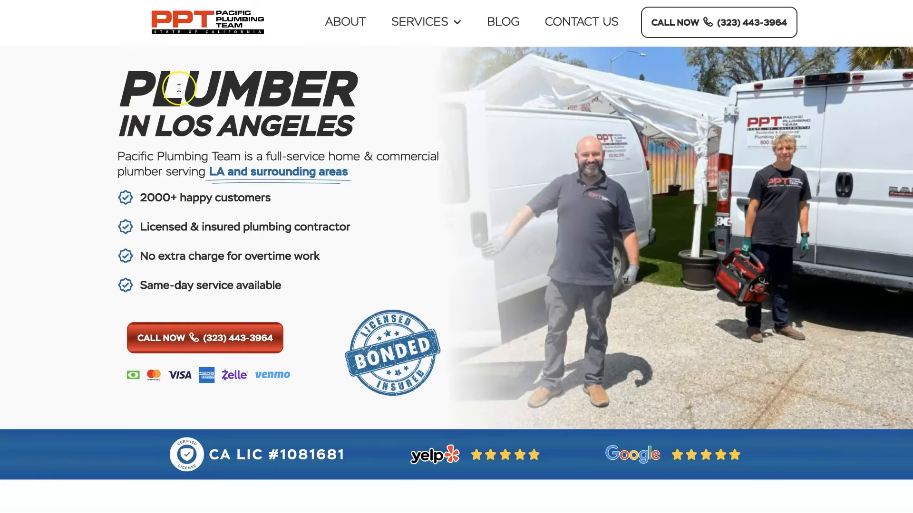
{"action": "mouse_move", "coordinate": [181, 197]}
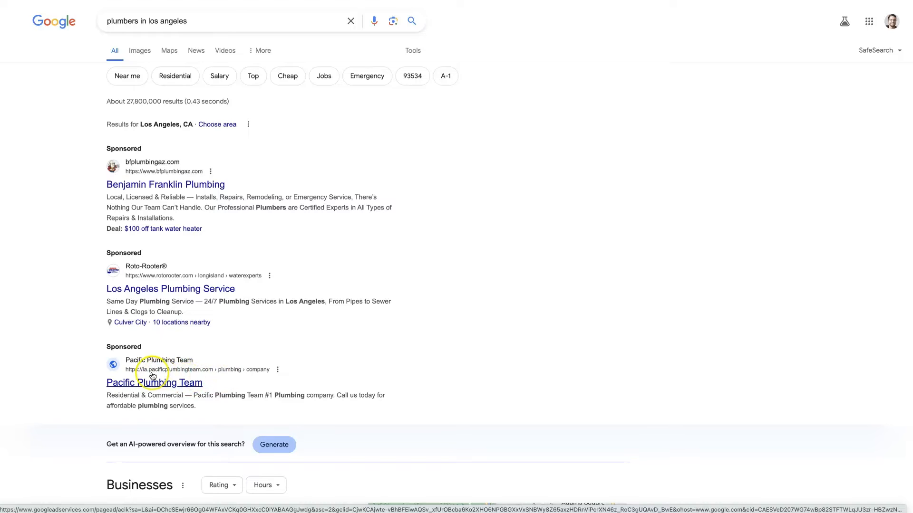
{"action": "mouse_move", "coordinate": [557, 368]}
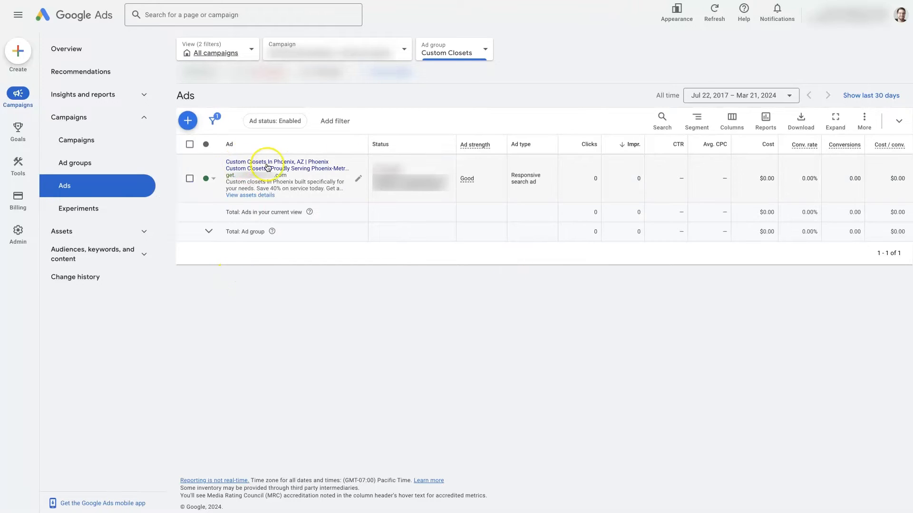
{"action": "mouse_move", "coordinate": [342, 345]}
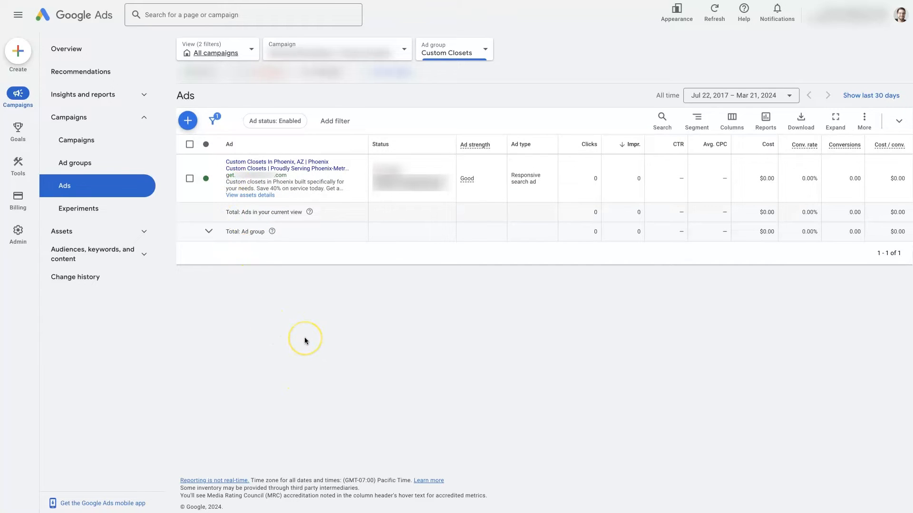
{"action": "mouse_move", "coordinate": [301, 188]}
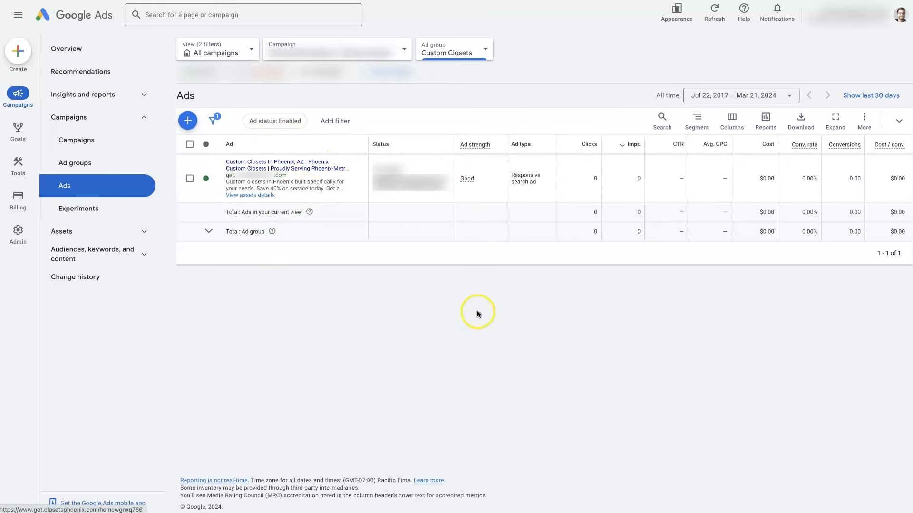
{"action": "mouse_move", "coordinate": [512, 326]}
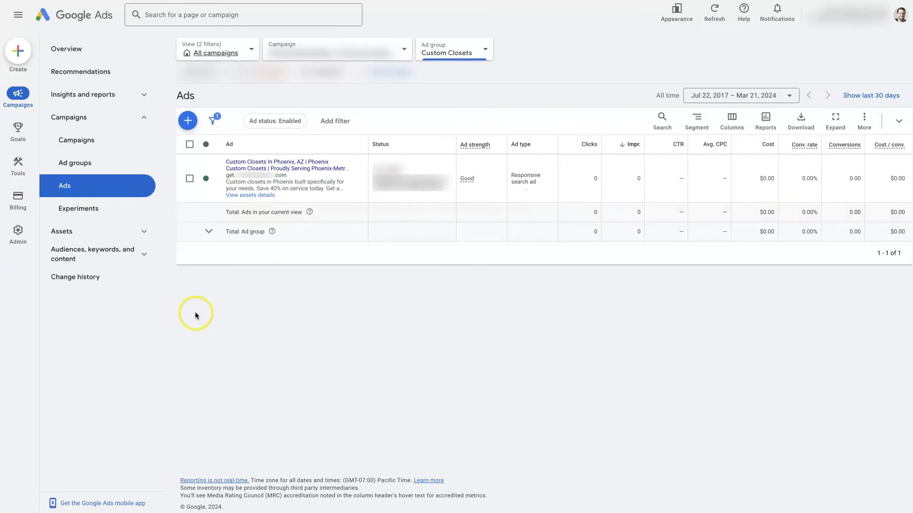
{"action": "left_click", "coordinate": [18, 199]}
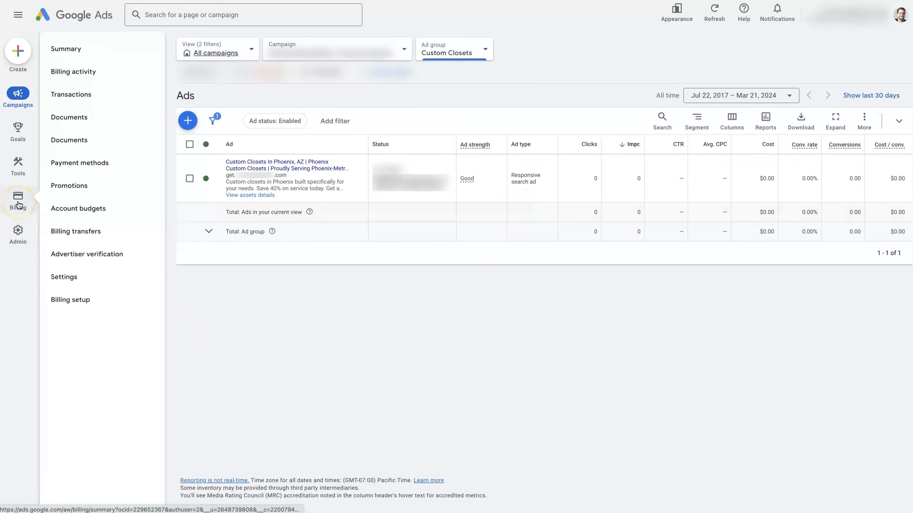
{"action": "mouse_move", "coordinate": [17, 196]}
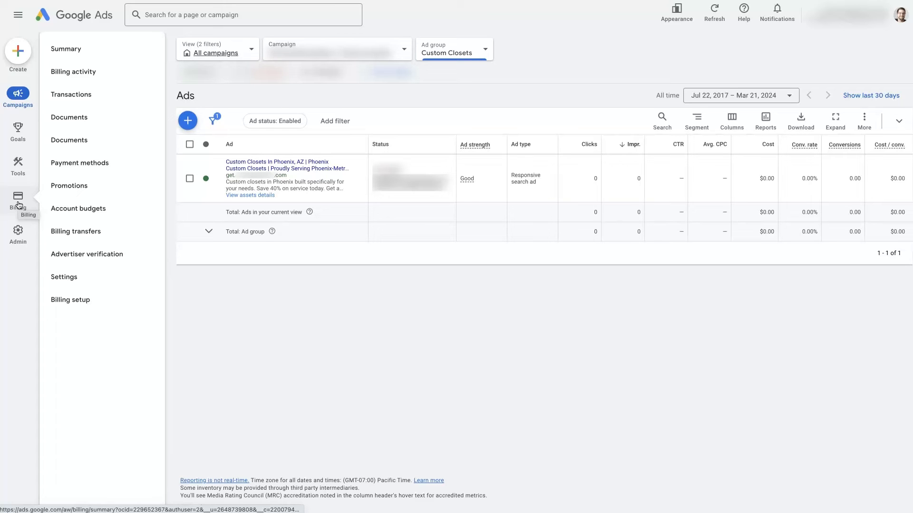
{"action": "left_click", "coordinate": [18, 98]}
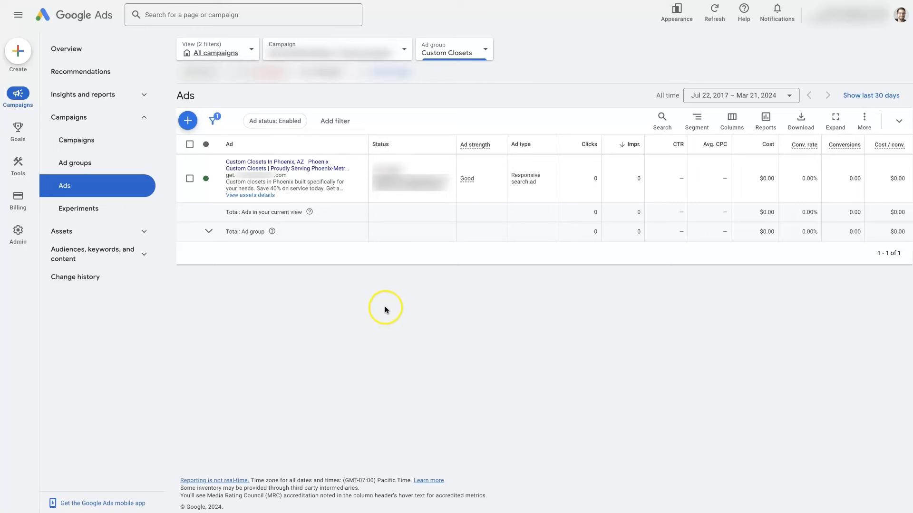
{"action": "mouse_move", "coordinate": [348, 240]}
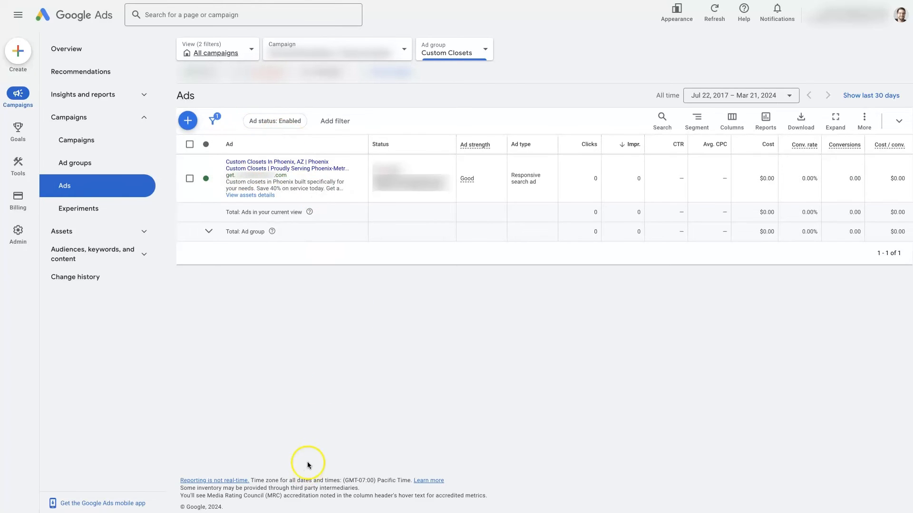
{"action": "mouse_move", "coordinate": [318, 295]}
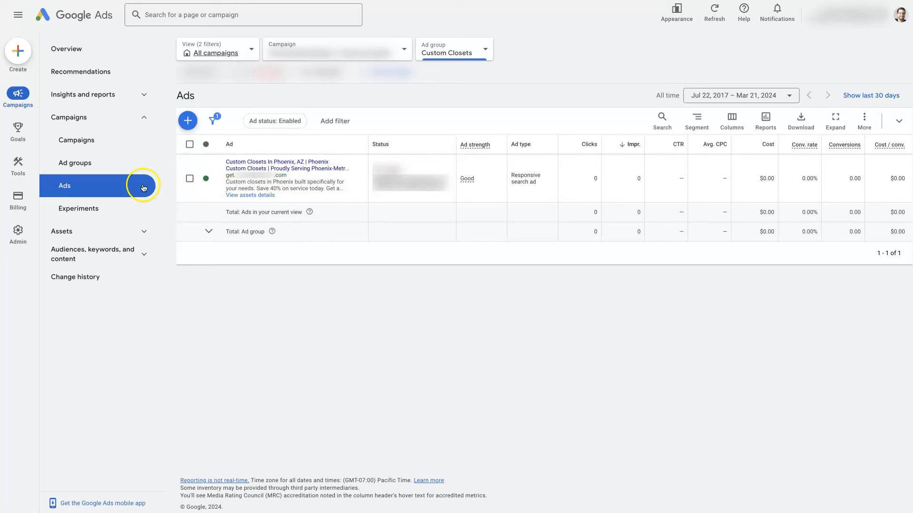
{"action": "mouse_move", "coordinate": [438, 141]}
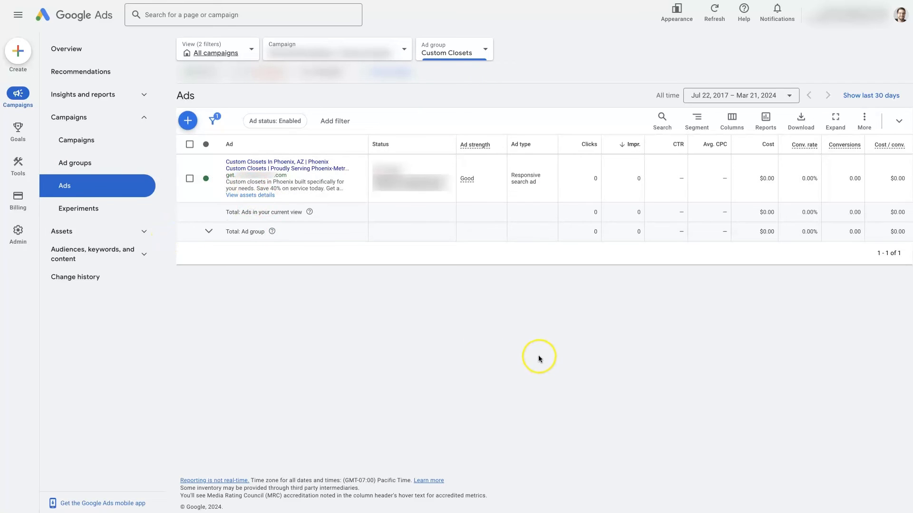
{"action": "mouse_move", "coordinate": [246, 179]}
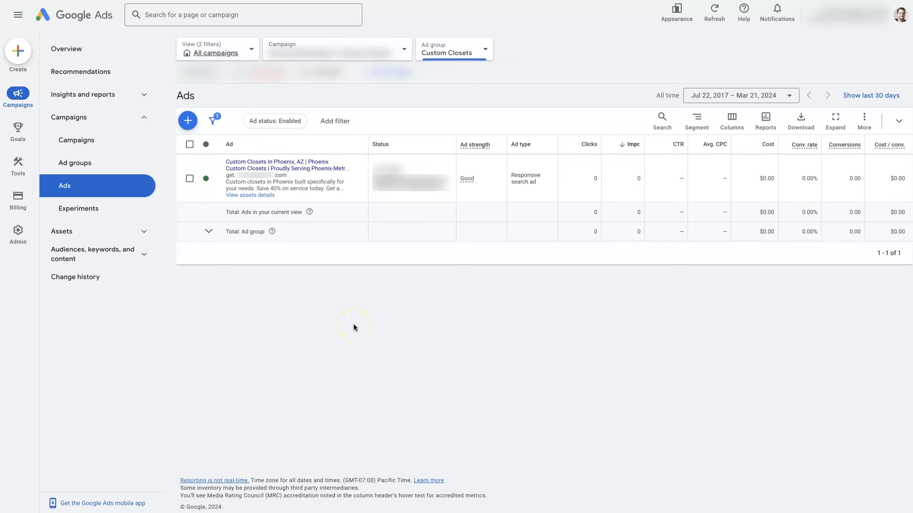
{"action": "mouse_move", "coordinate": [354, 369]}
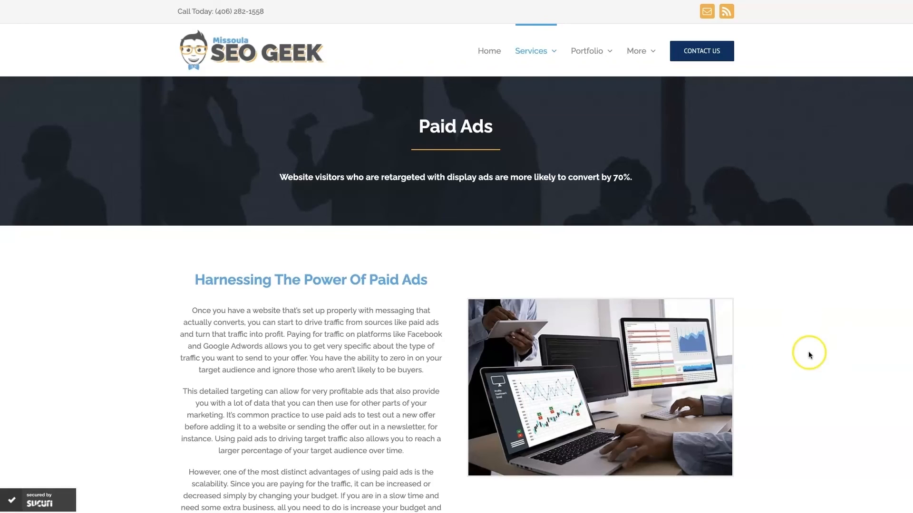
Scroll the Paid Ads page to 'Increase Sales With Google Ads' and the client reviews.
{"action": "scroll", "scroll_direction": "down", "scroll_amount": 3}
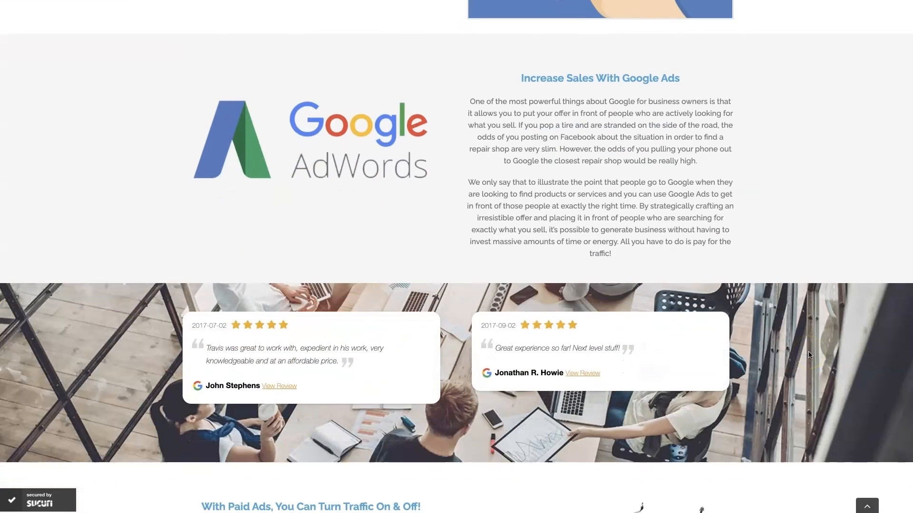
{"action": "scroll", "scroll_direction": "down", "scroll_amount": 3}
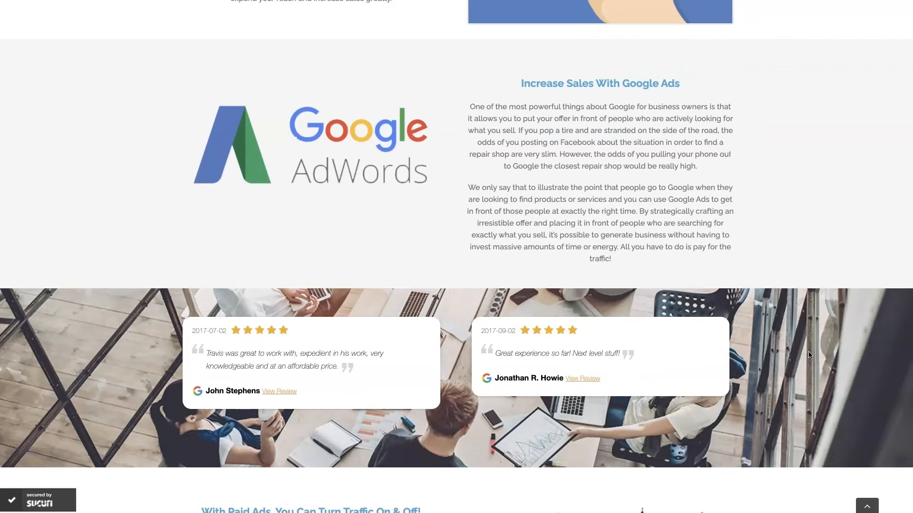
{"action": "scroll", "scroll_direction": "down", "scroll_amount": 3}
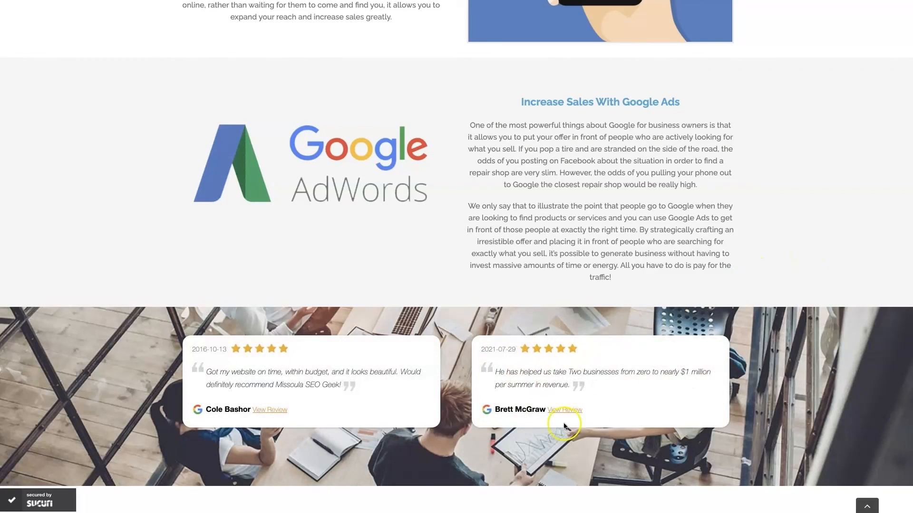
{"action": "mouse_move", "coordinate": [839, 226]}
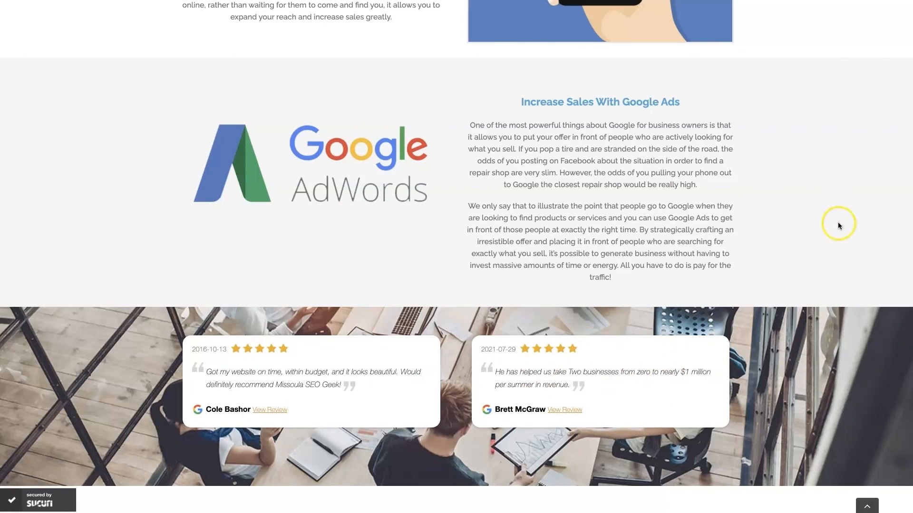